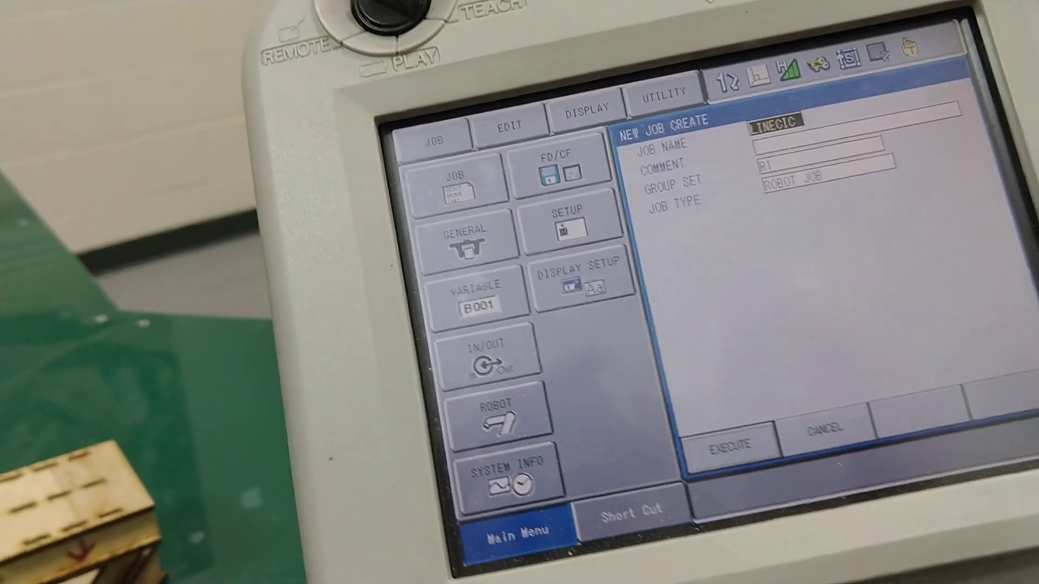
# Execute New Job Create so job LINECIC opens with only its NOP and END lines.
pyautogui.click(728, 445)
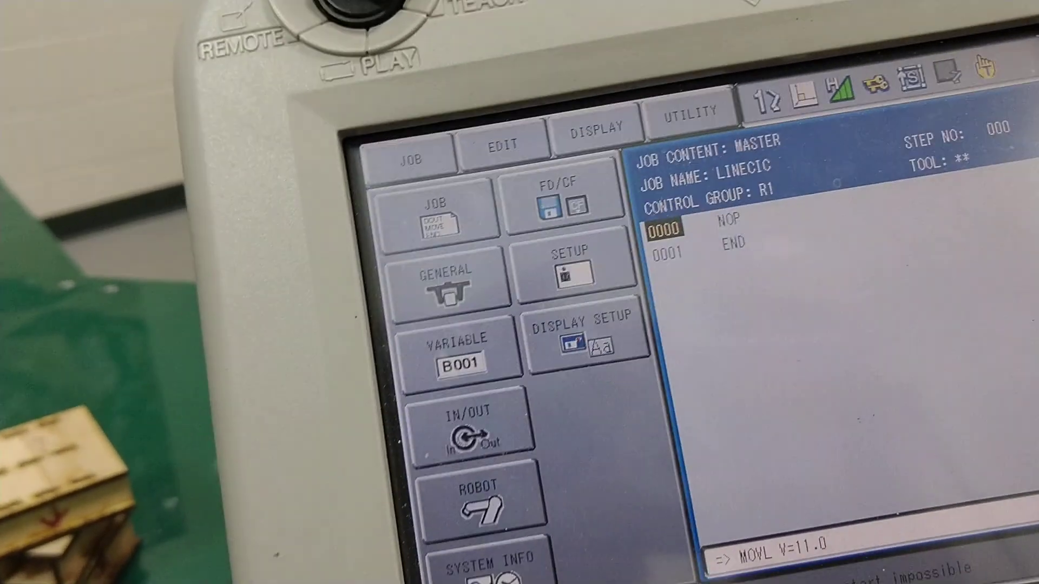